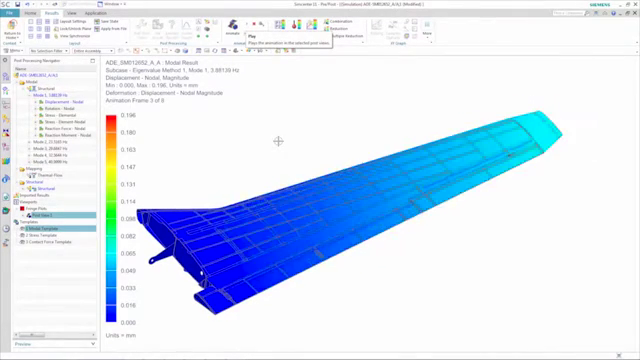
# Show the wing's von Mises element-nodal stress from the static step instead of the mode-1 animation
pyautogui.click(255, 22)
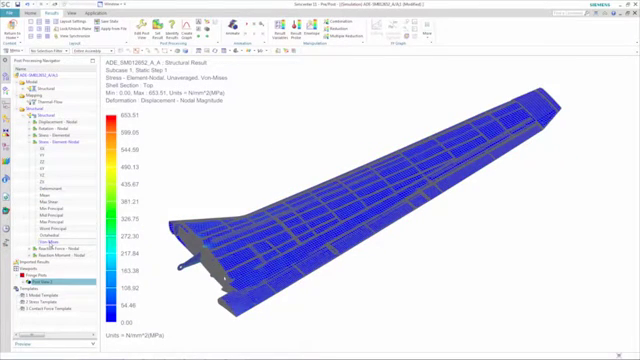
pyautogui.click(40, 295)
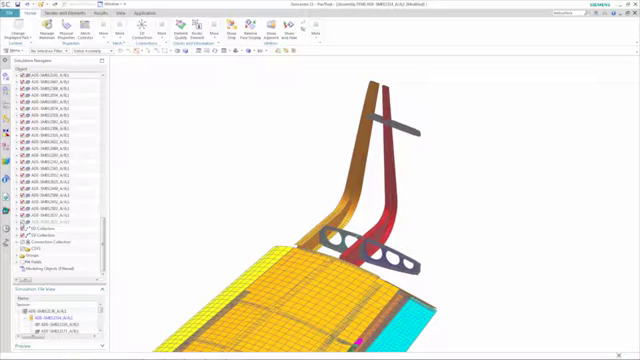
# Open the assembly FEM showing the winglet skins and ribs at the wing tip
pyautogui.click(30, 35)
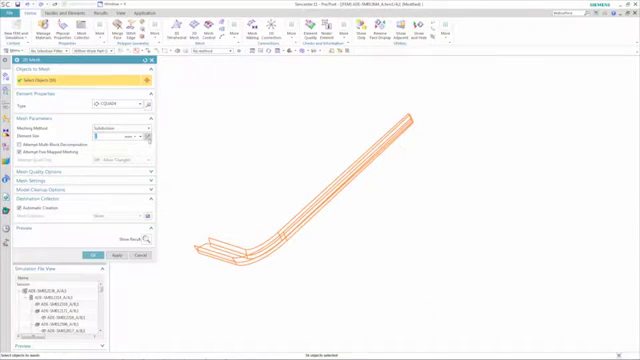
# Select 24 winglet faces for a CQUAD4 2D mesh using the Subdivision method
pyautogui.click(93, 256)
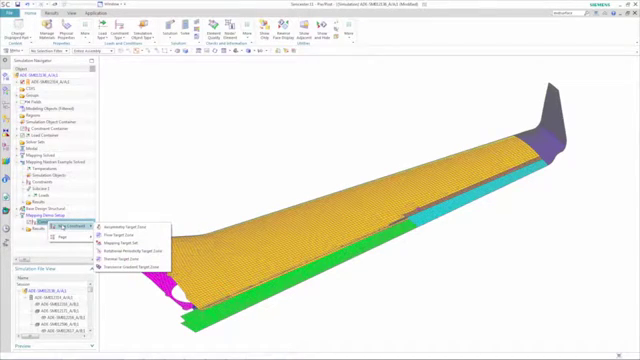
# List the target-zone constraint types for the Mapping Demo Setup solution
pyautogui.click(130, 226)
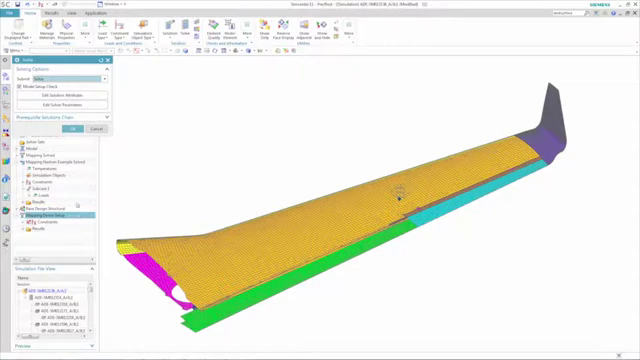
# Submit the Mapping Demo Setup solution to the solver
pyautogui.click(73, 129)
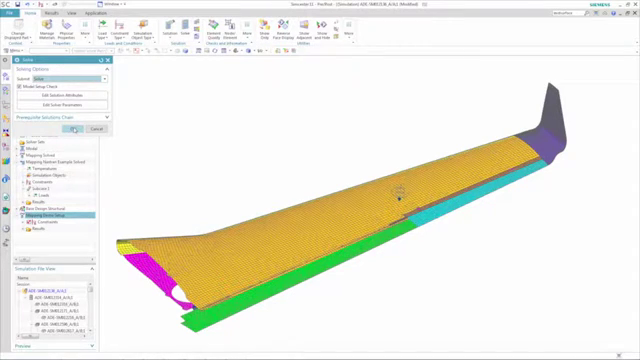